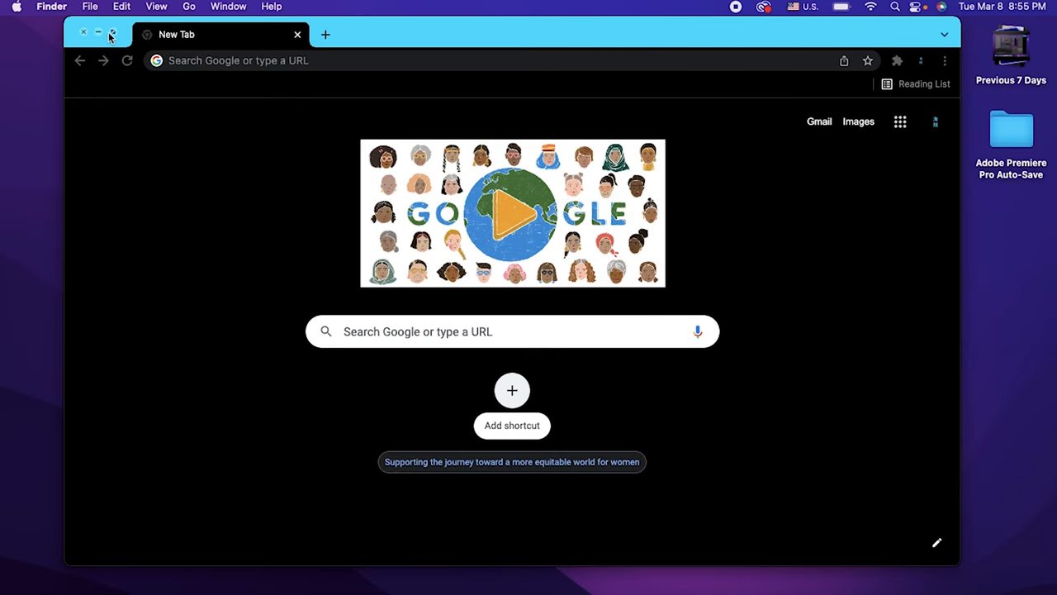
Step: Maximize the Chrome window and search the web for 'obs download'
click(112, 32)
text(o)
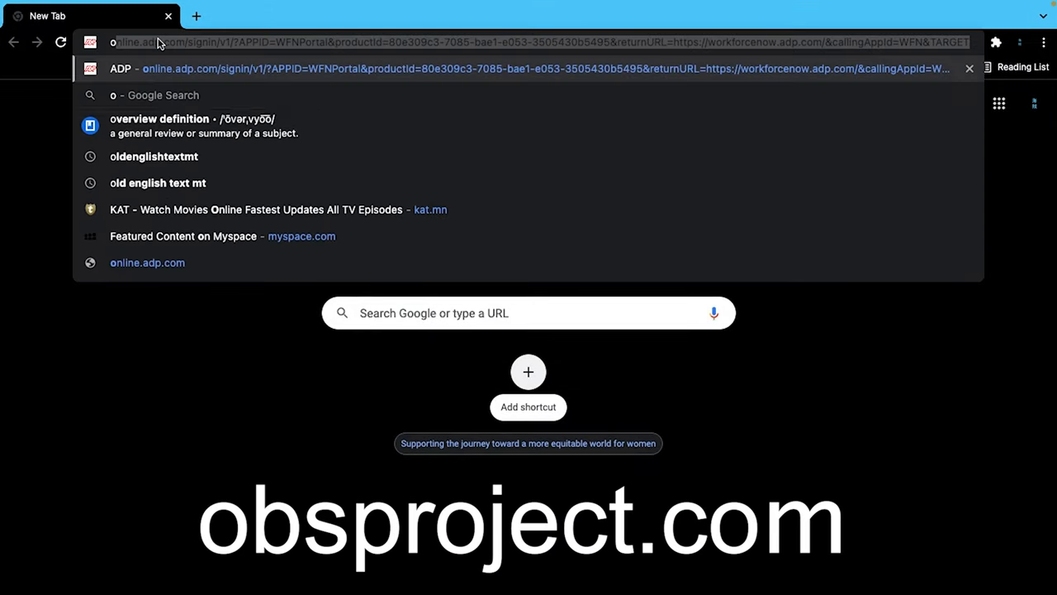
text(bs)
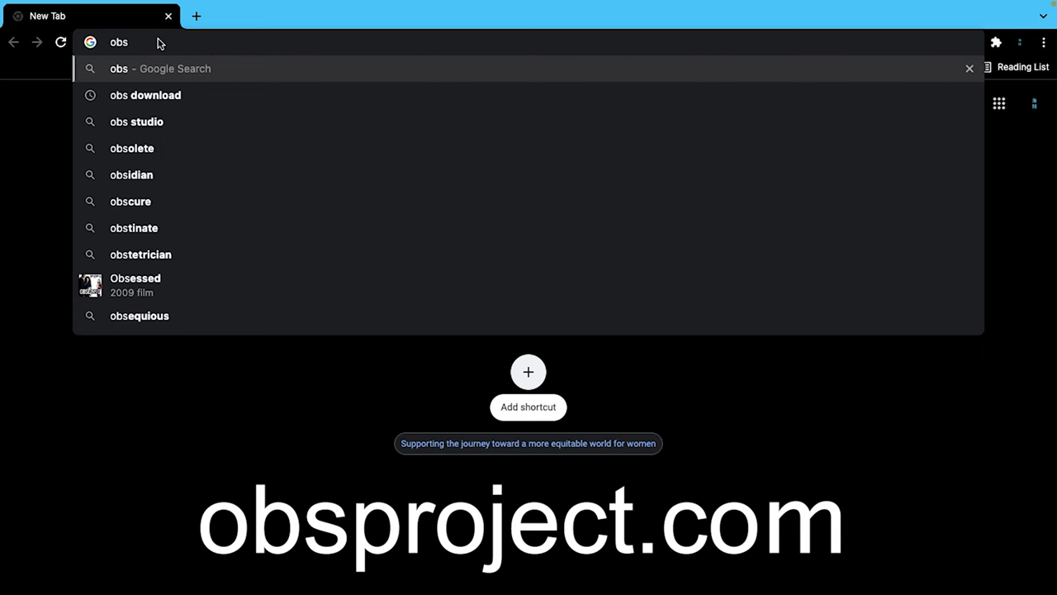
click(146, 95)
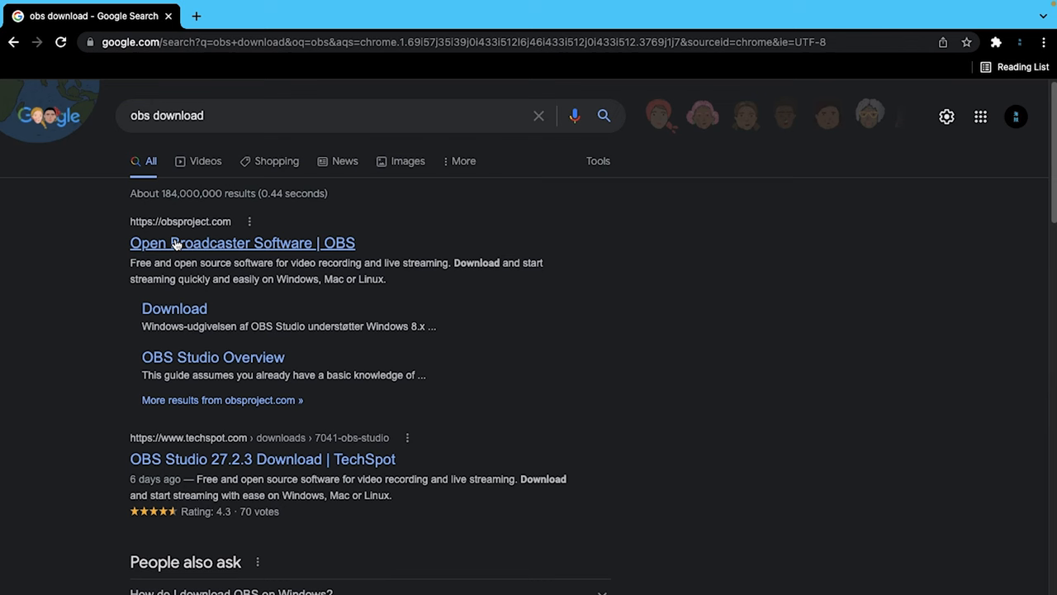
Step: Download the macOS 10.13+ OBS Studio installer from obsproject.com
click(242, 242)
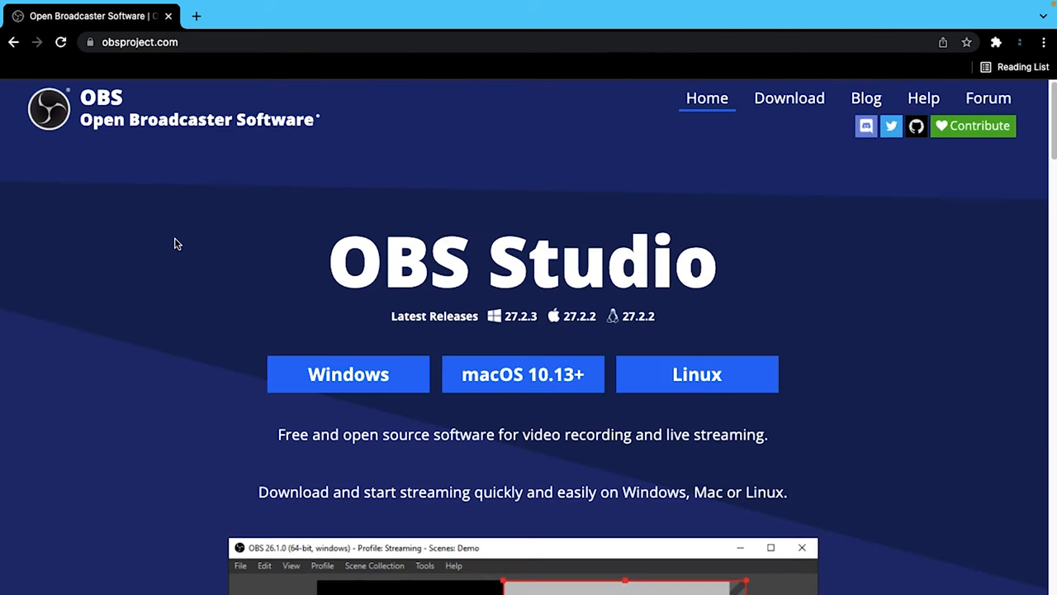
mouse_move(347, 374)
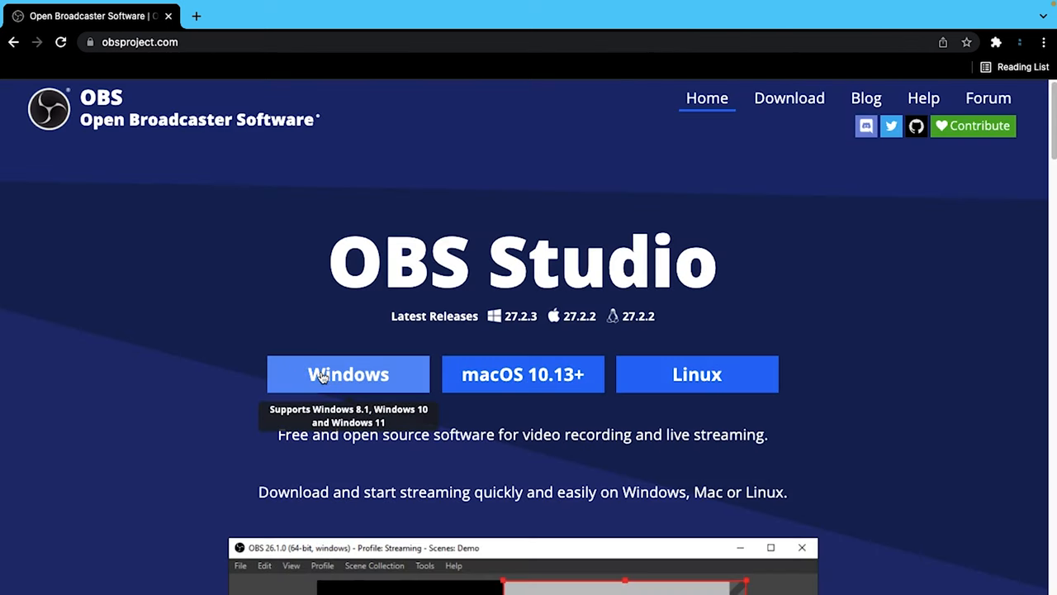
mouse_move(395, 376)
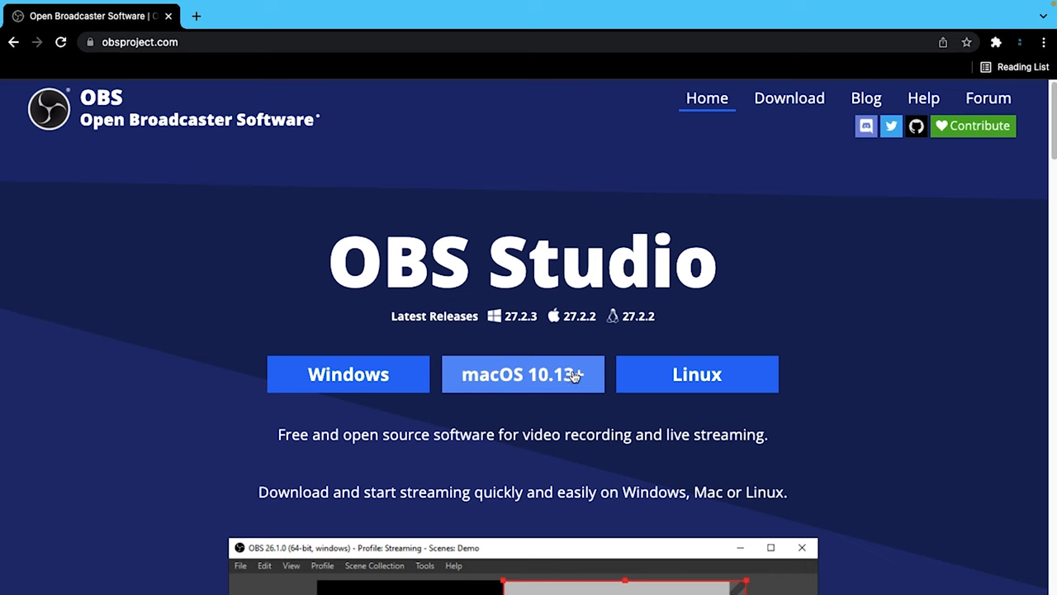
mouse_move(588, 374)
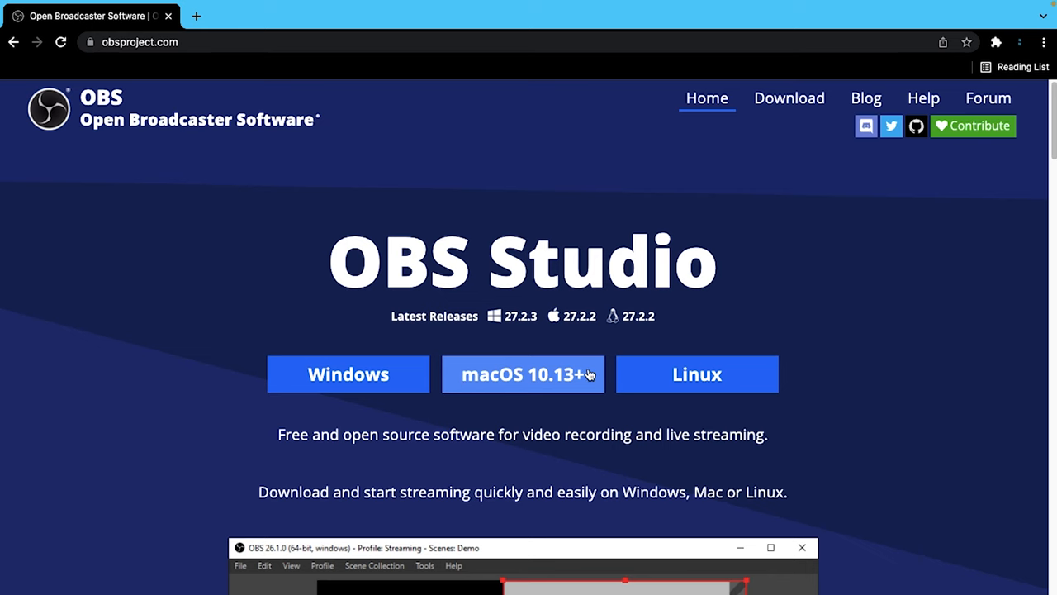
click(522, 374)
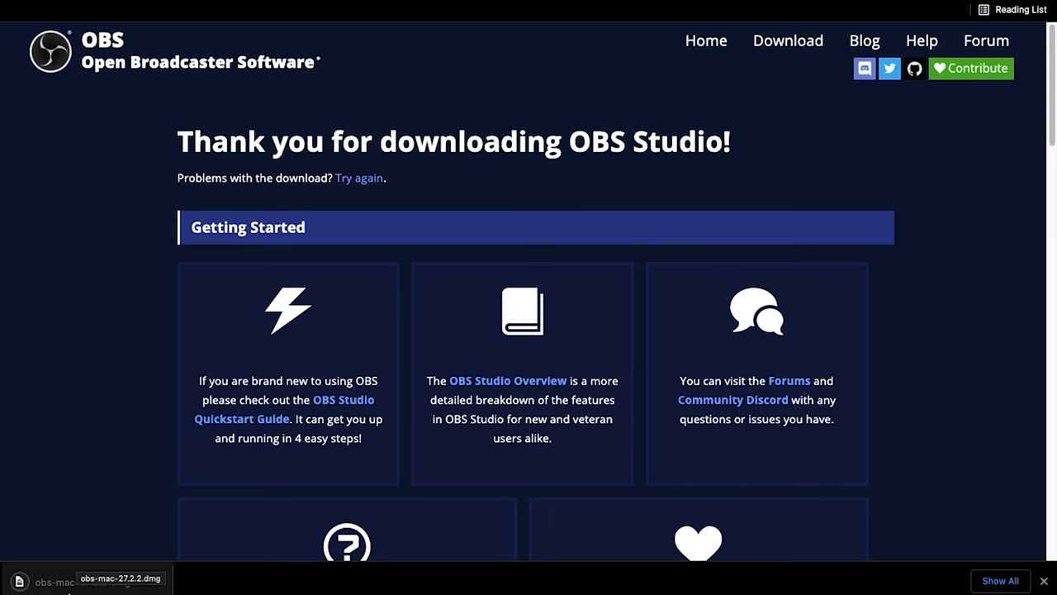
mouse_move(66, 588)
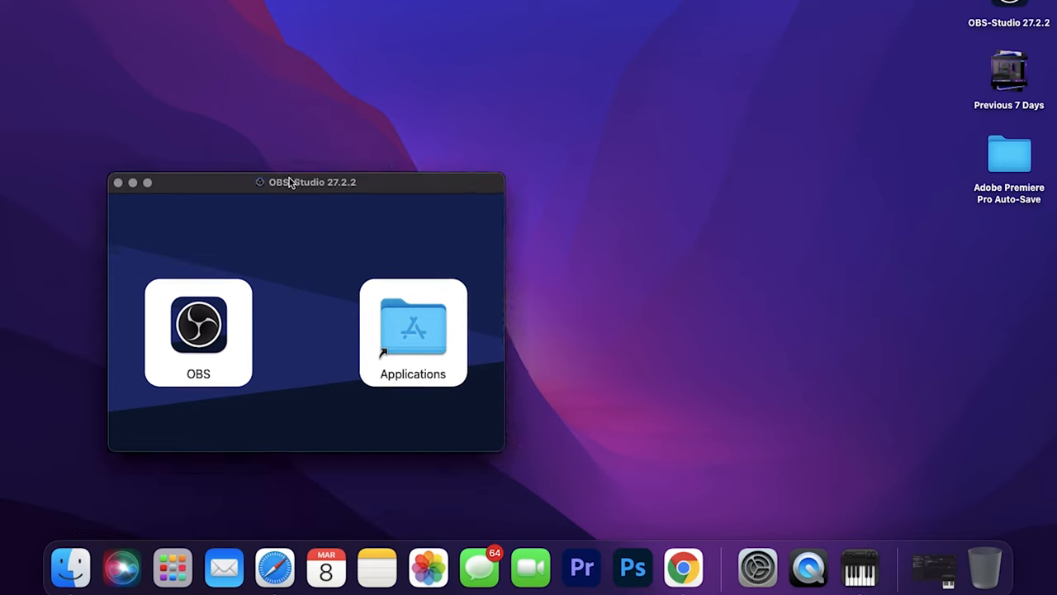
Step: Copy OBS into Applications, close the disk image window, and find OBS in Launchpad
drag(312, 181, 480, 97)
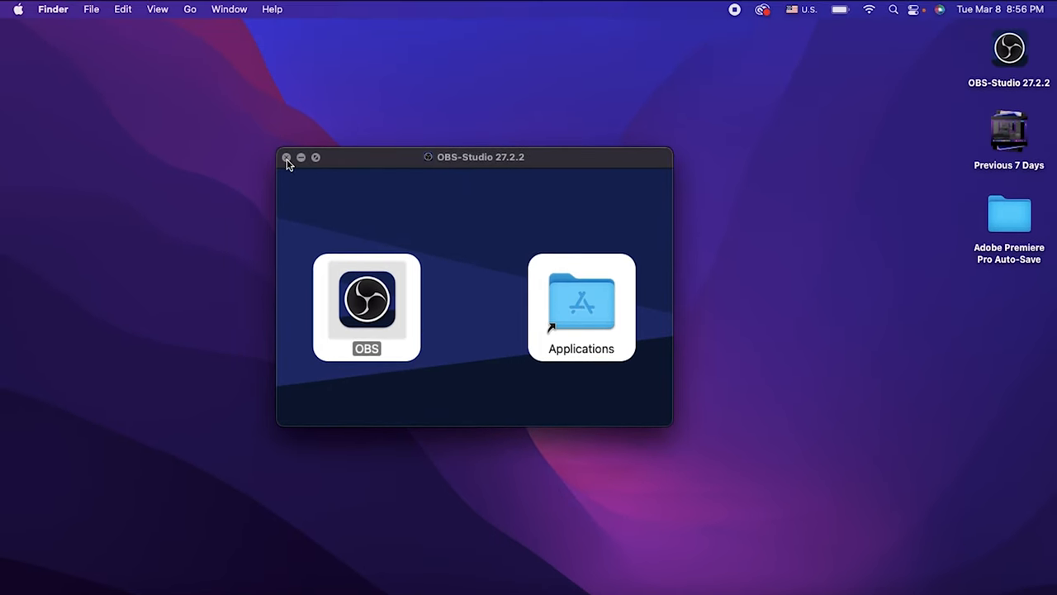
click(286, 157)
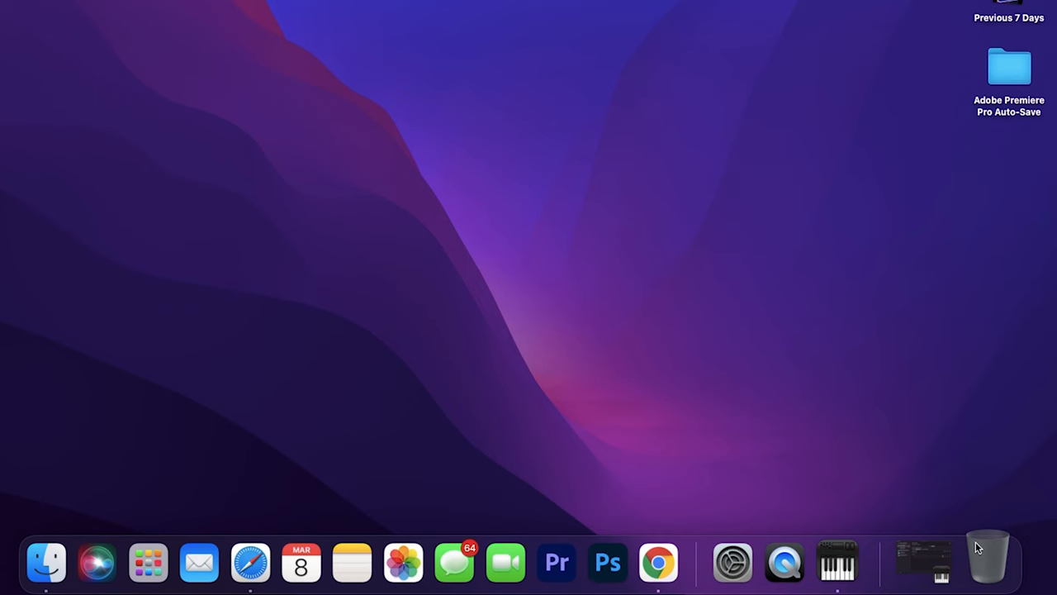
mouse_move(172, 562)
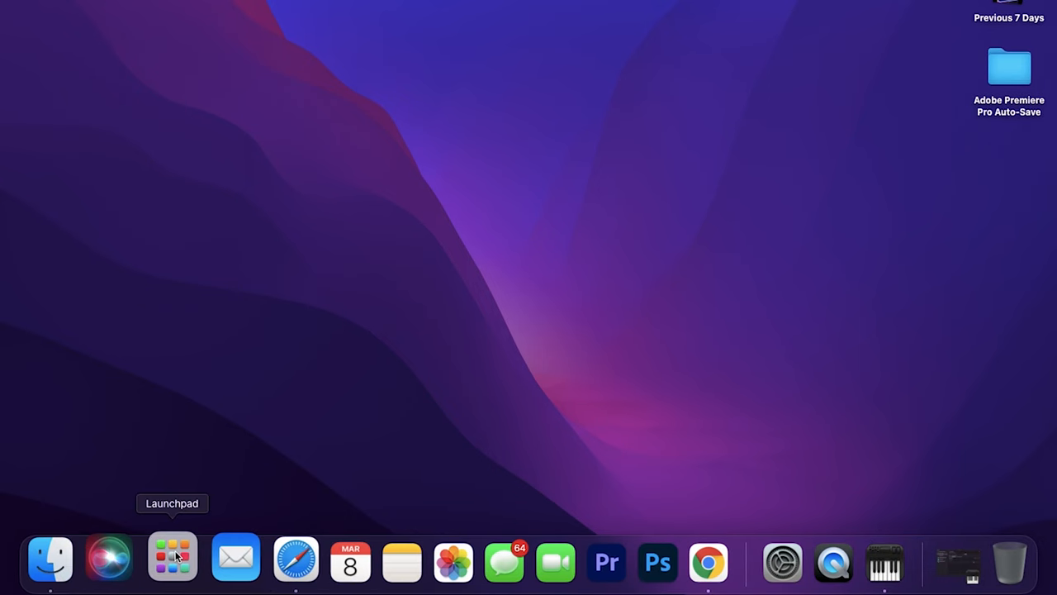
click(172, 559)
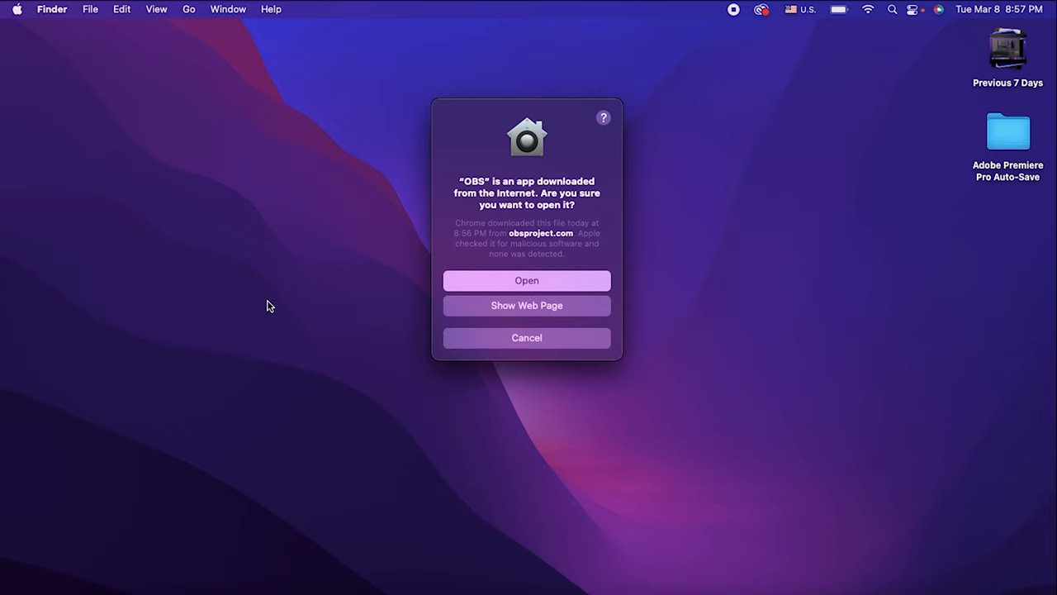
mouse_move(267, 299)
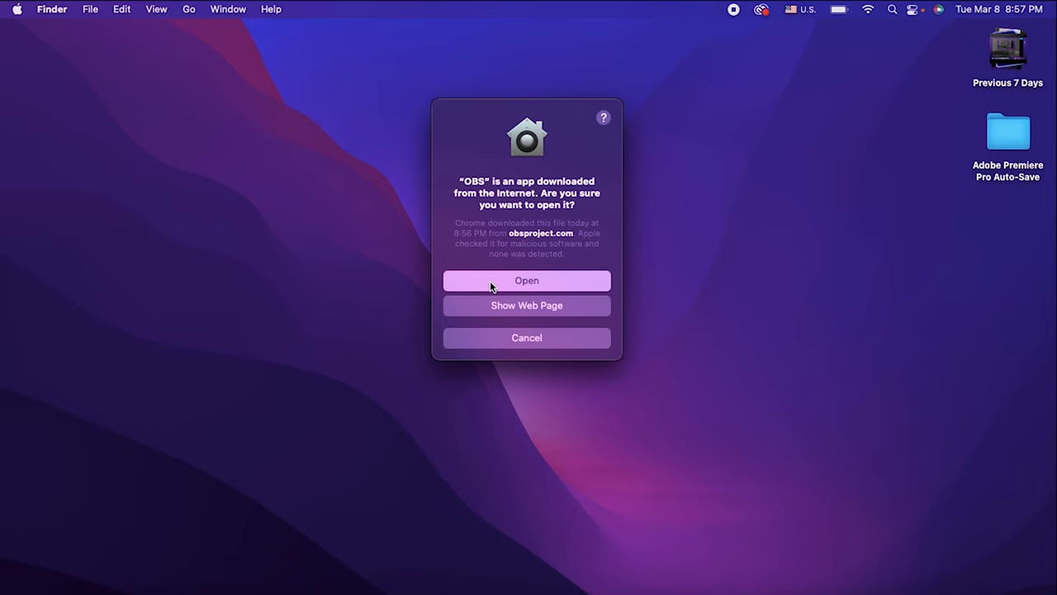
Step: Confirm the macOS security prompt so OBS Studio 27.2.2 launches
click(526, 280)
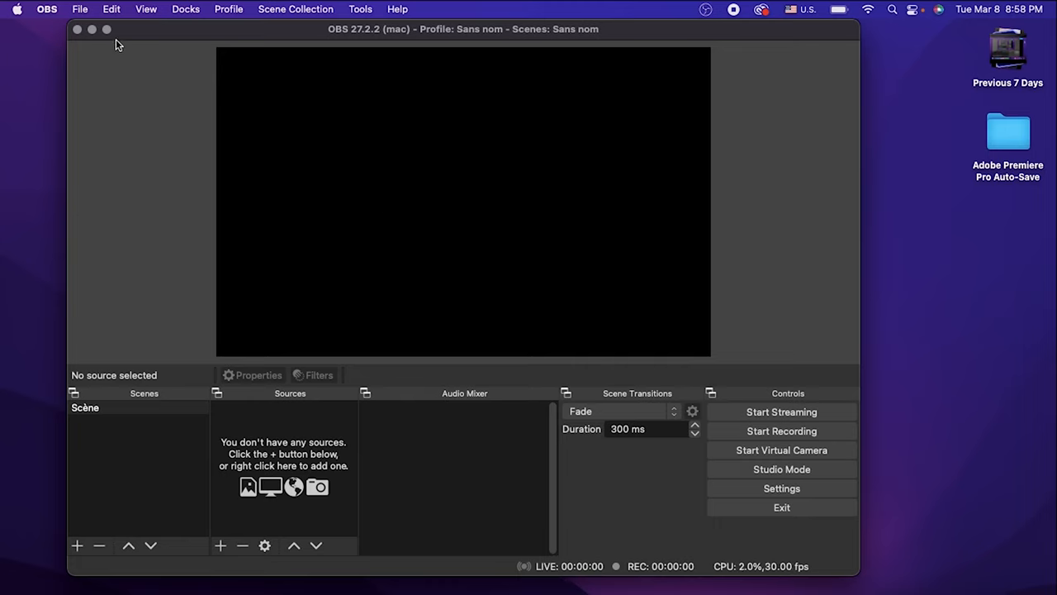
Step: Add a new Video Capture Device source under Sources
click(106, 29)
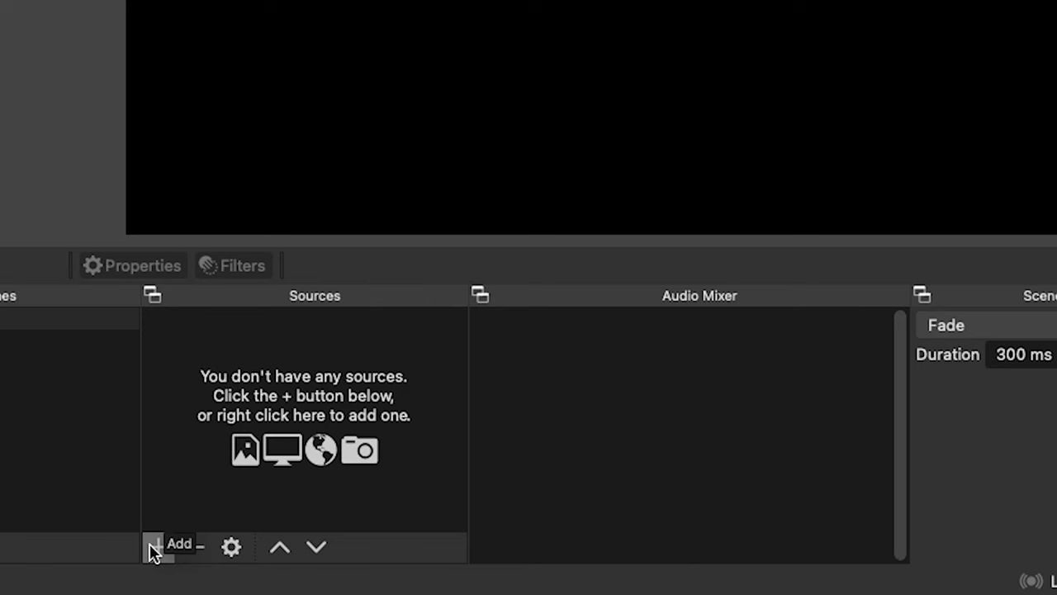
click(156, 546)
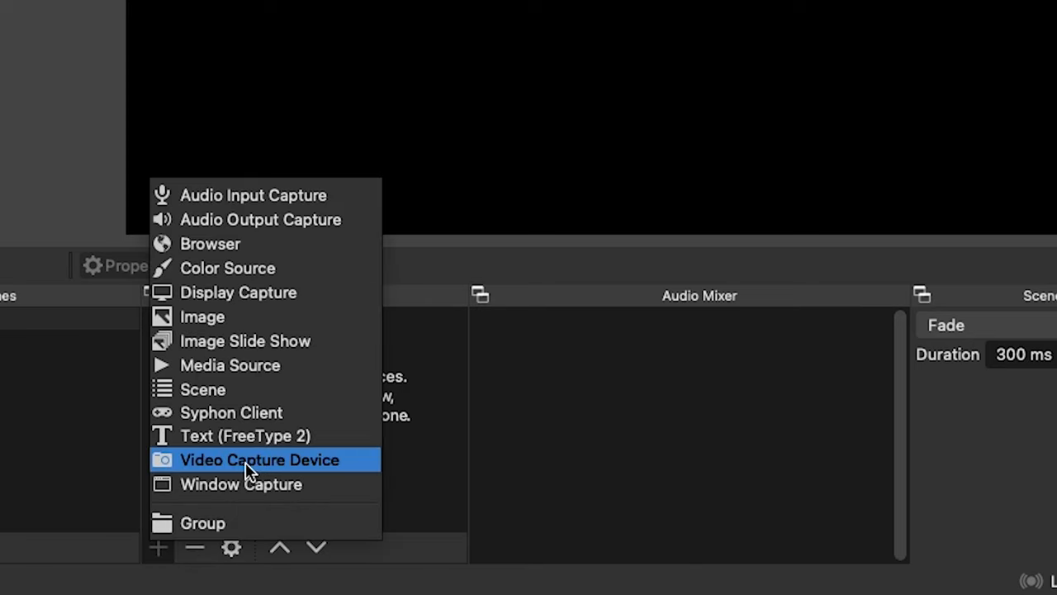
mouse_move(360, 469)
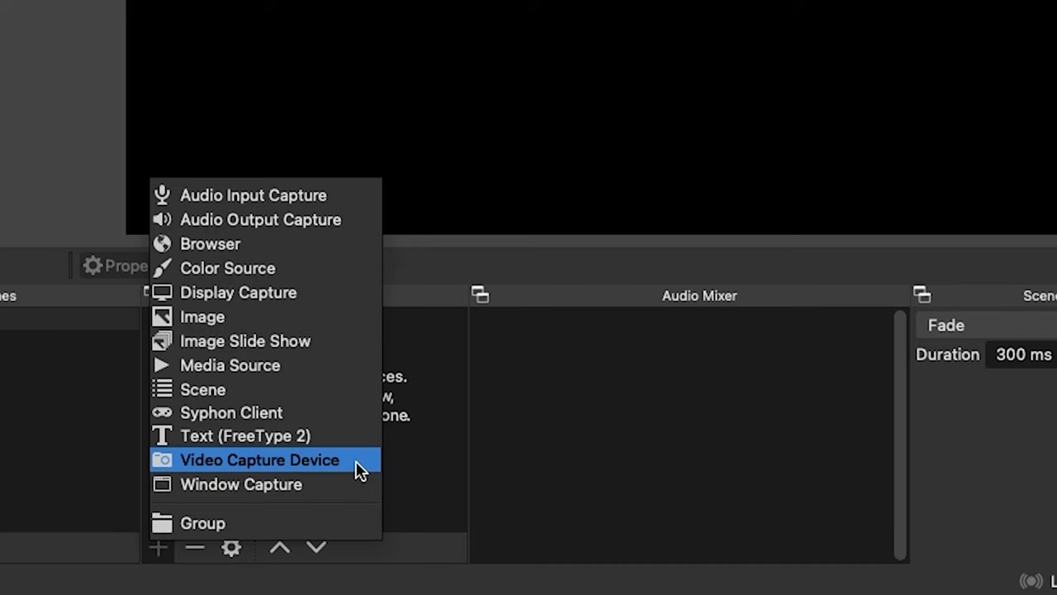
click(259, 459)
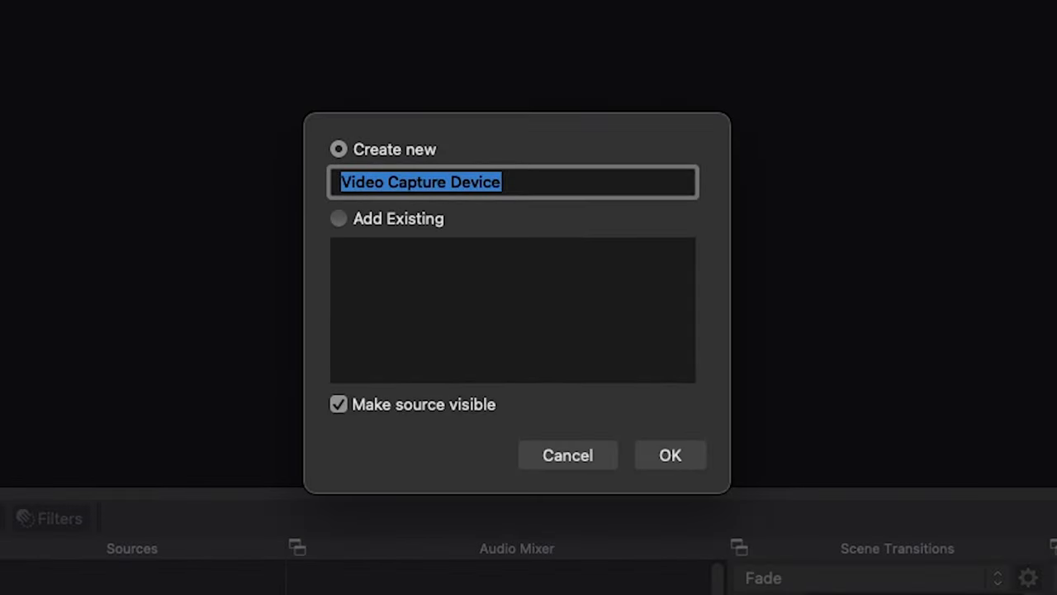
mouse_move(512, 183)
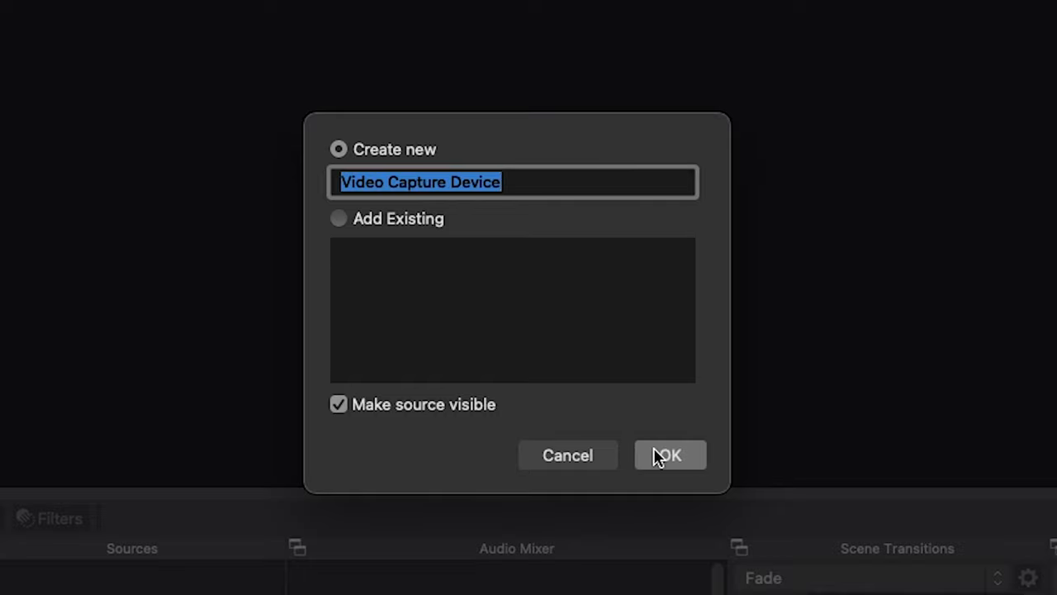
Step: Create the Video Capture Device source using USB Video at the 1280x720 preset
click(669, 454)
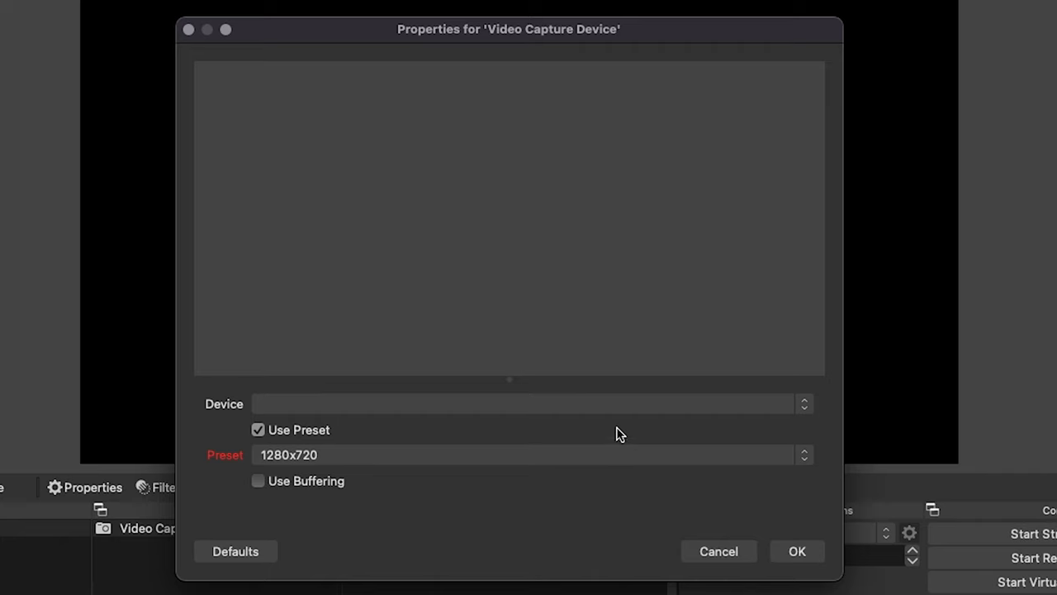
click(525, 404)
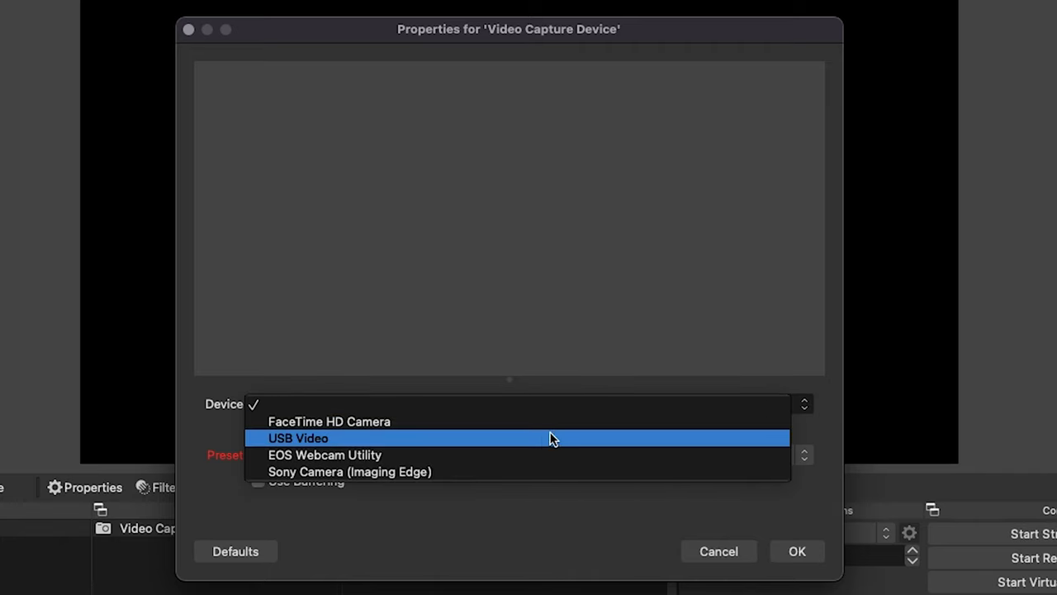
mouse_move(545, 442)
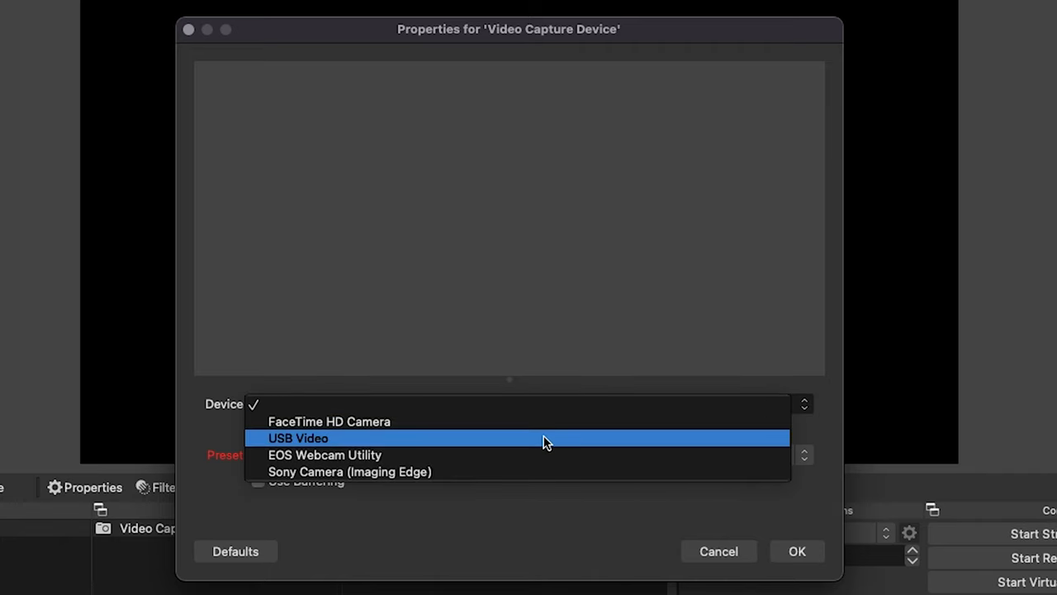
click(298, 438)
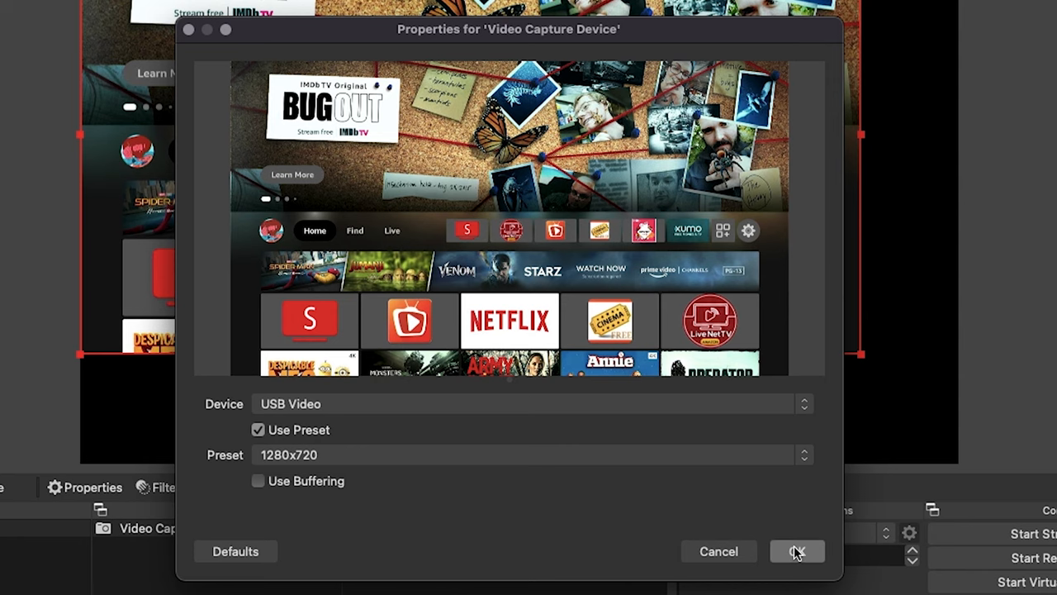
click(796, 551)
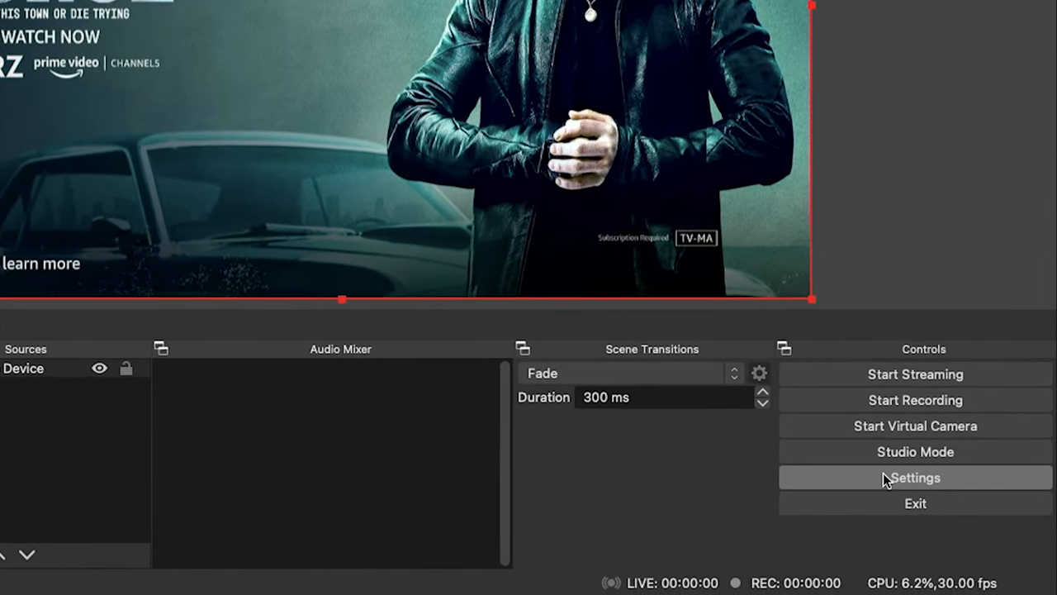
Step: Set Mic/Auxiliary Audio to USB Digital Audio and Monitoring Device to Built-in Output
click(915, 477)
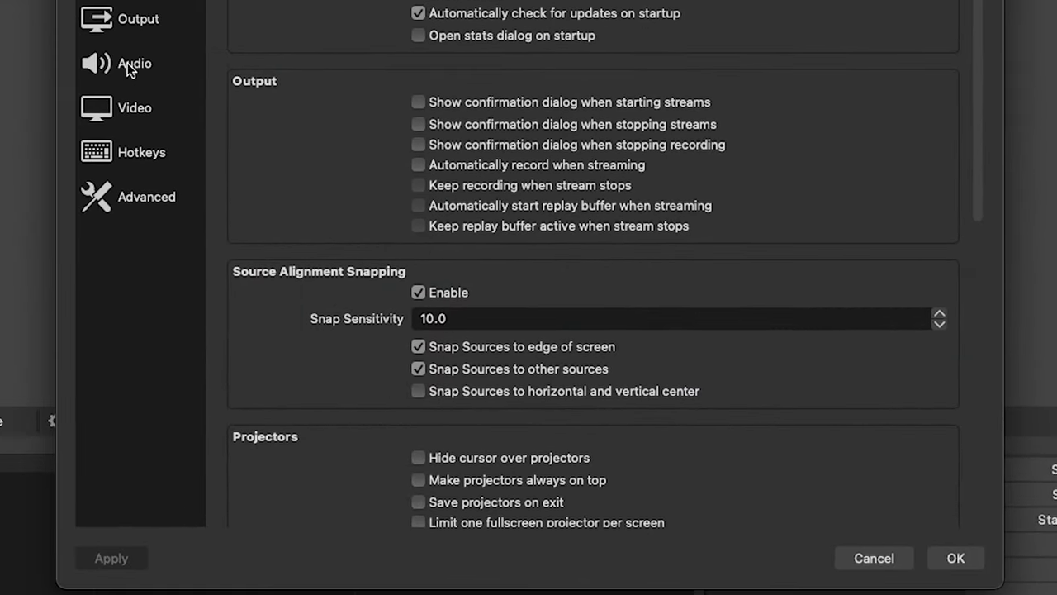
click(134, 63)
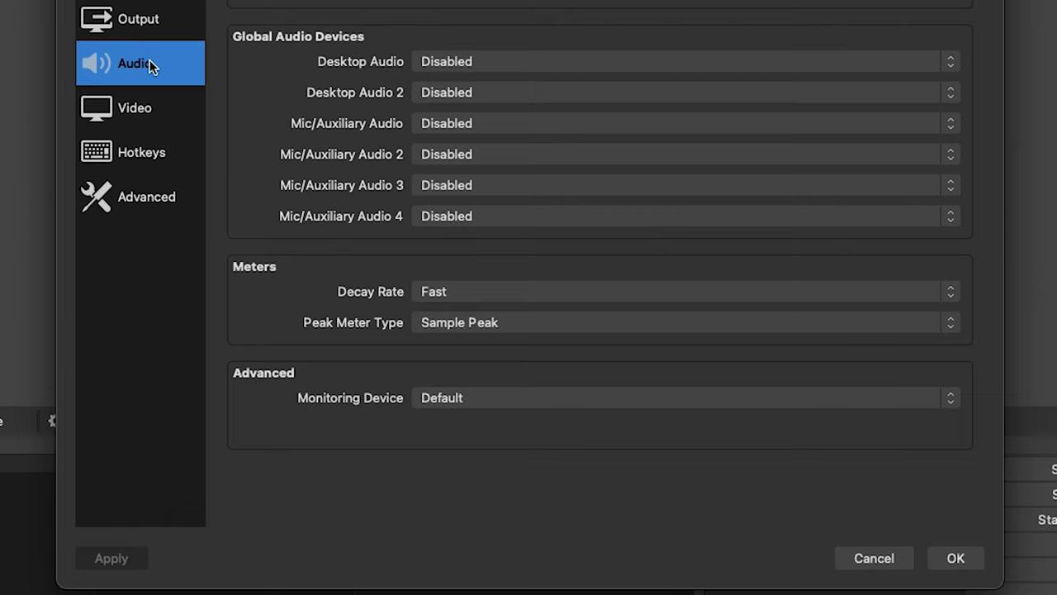
mouse_move(554, 115)
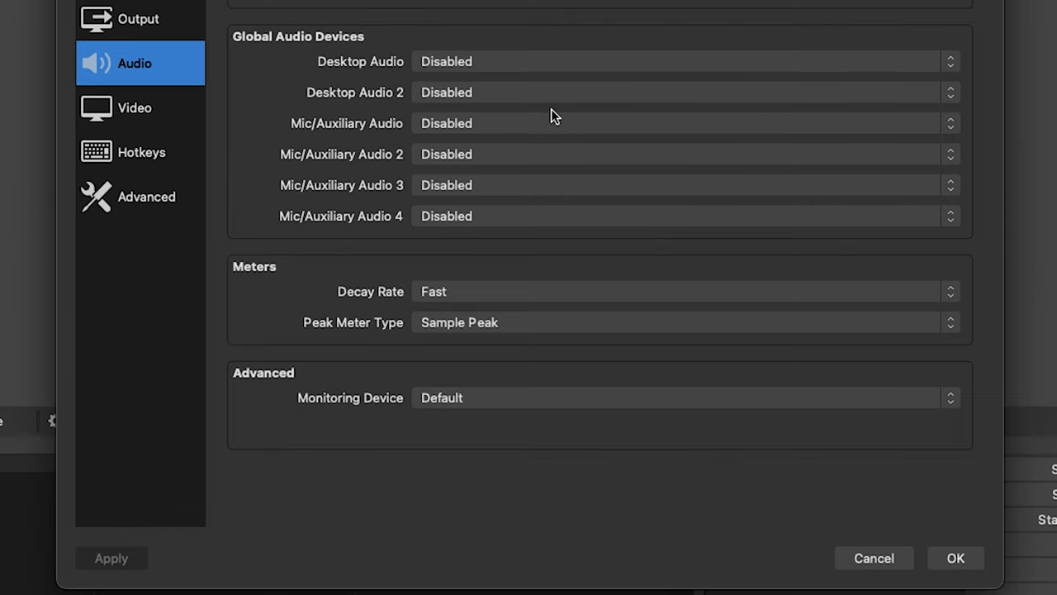
mouse_move(673, 134)
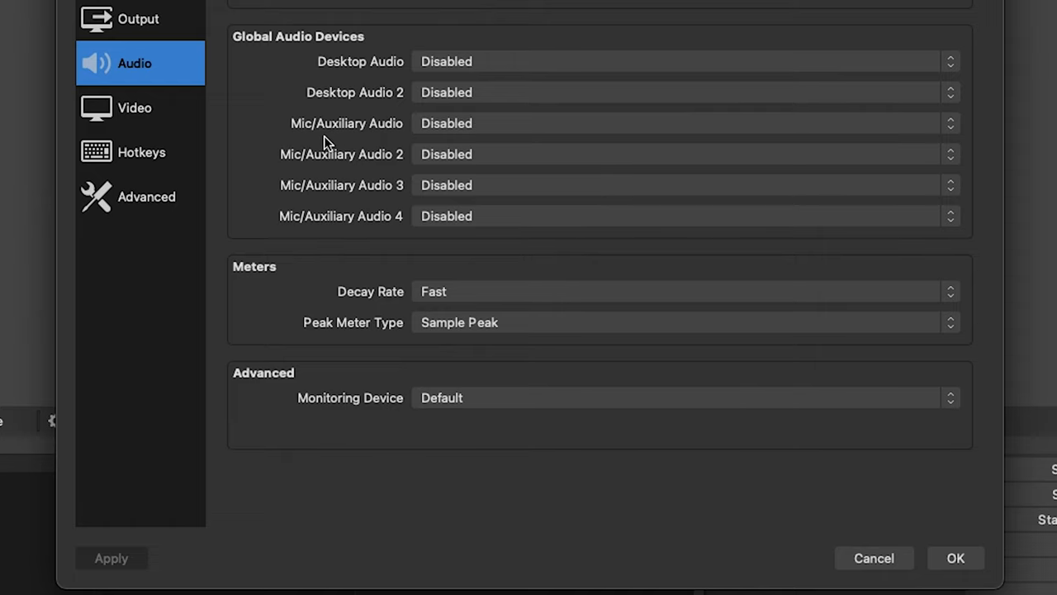
mouse_move(388, 140)
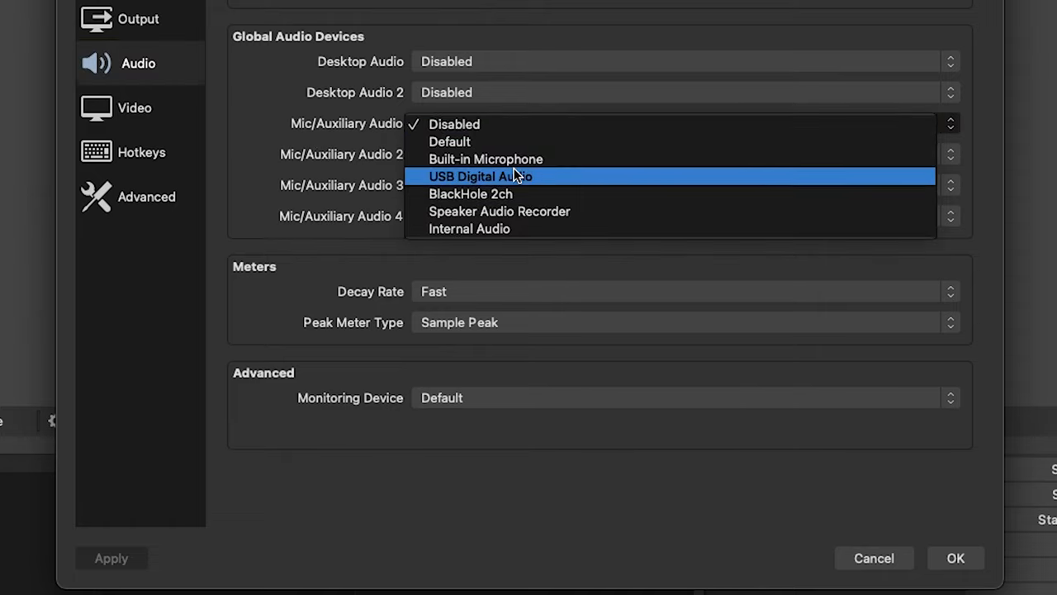
mouse_move(558, 181)
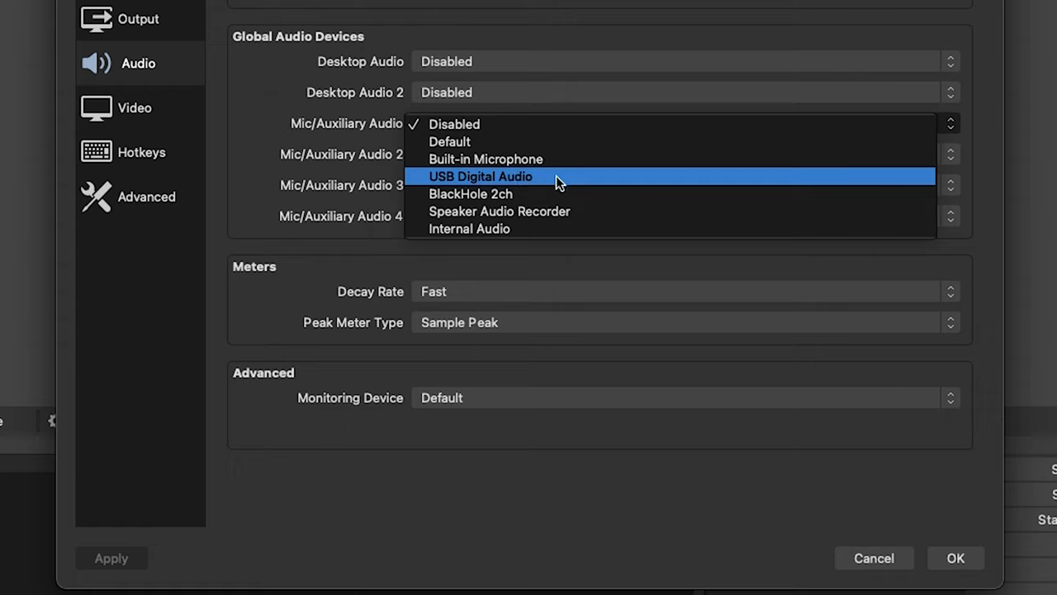
click(481, 176)
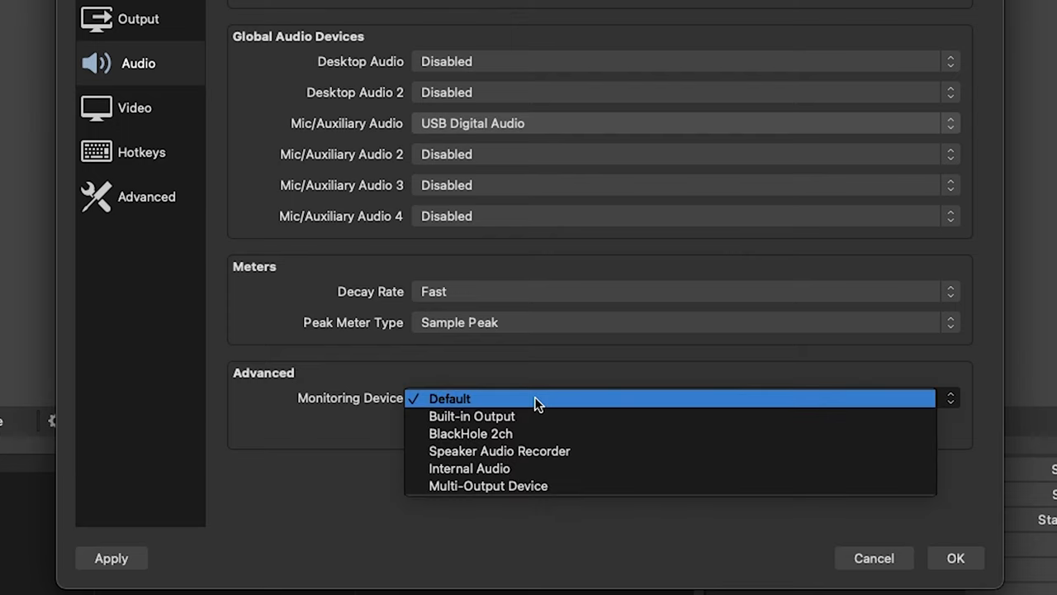
mouse_move(537, 415)
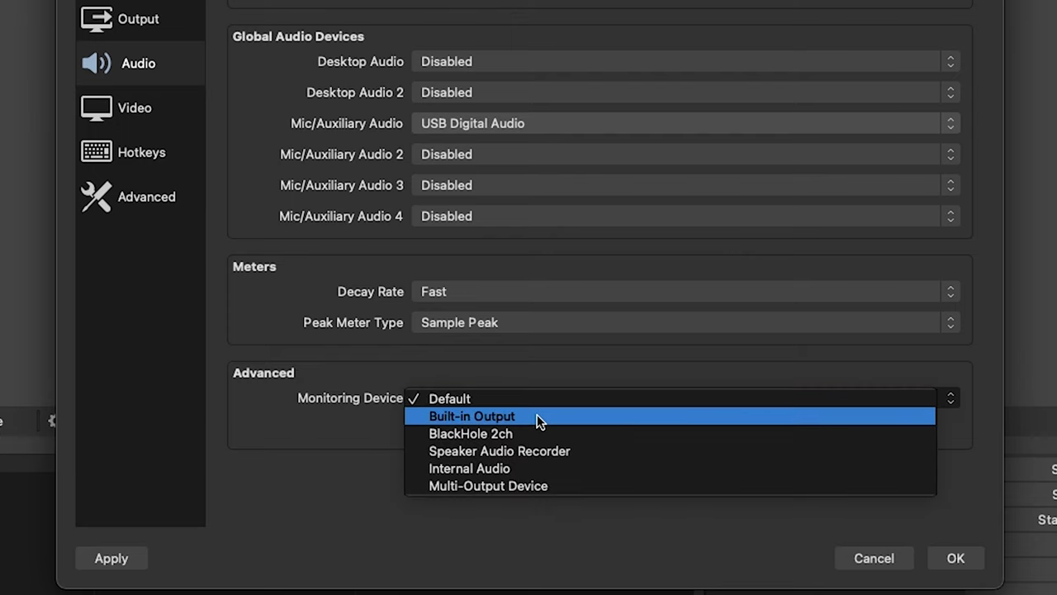
click(472, 415)
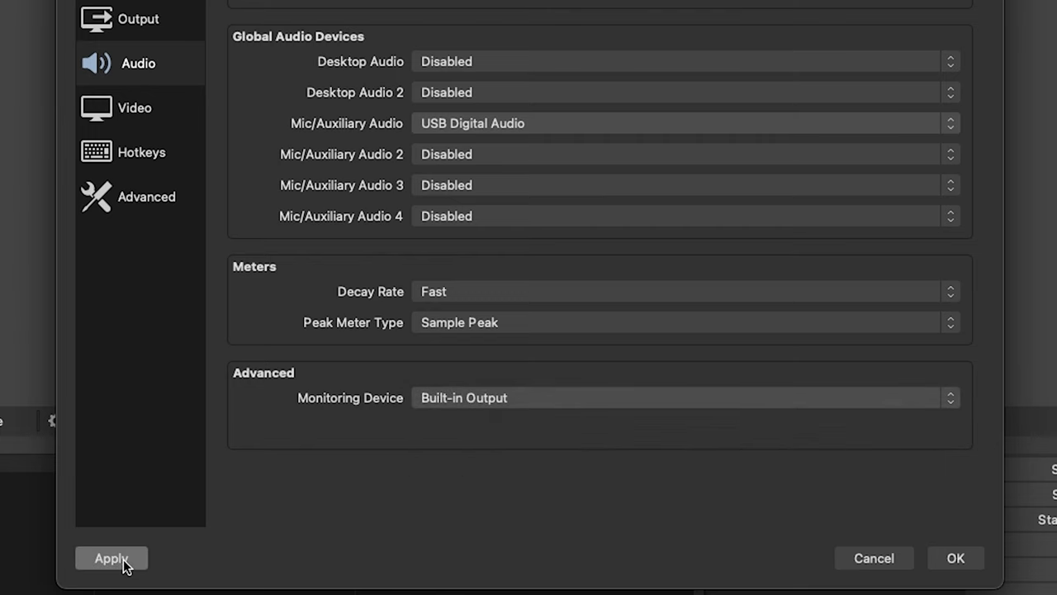
click(111, 557)
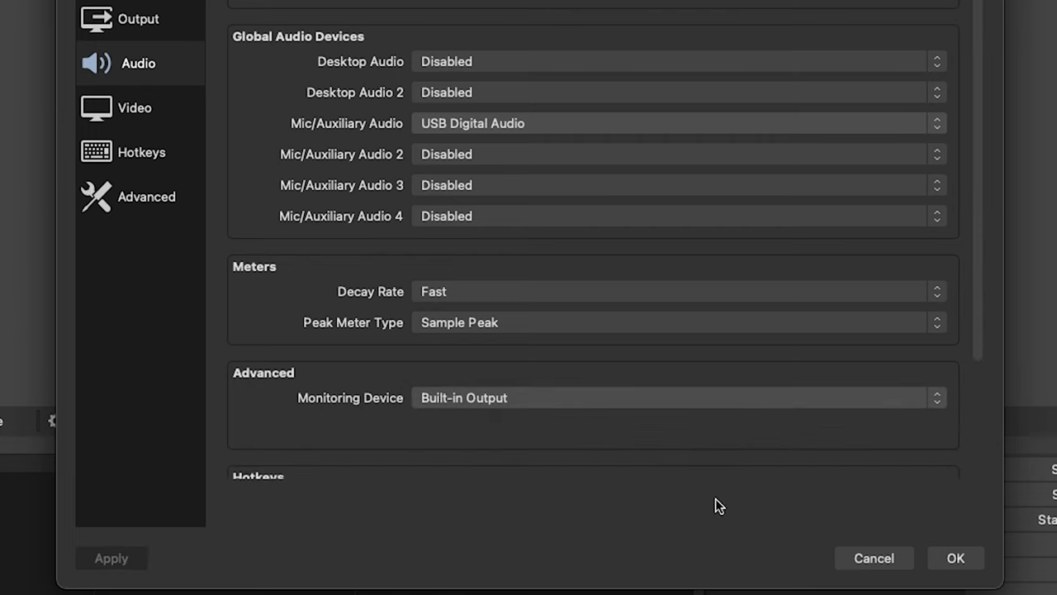
click(955, 558)
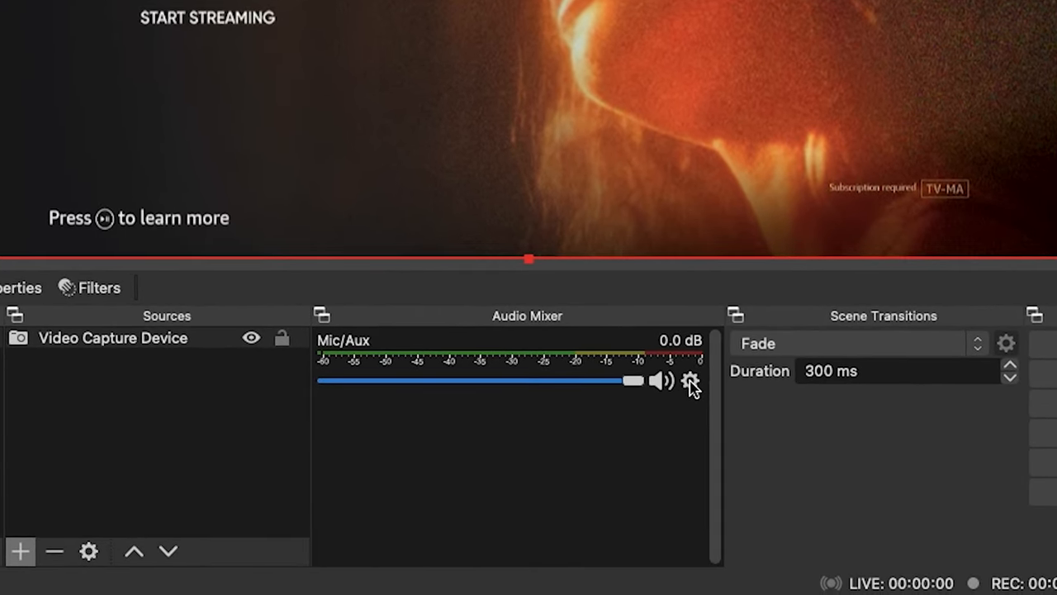
Step: Set the Mic/Aux channel's Audio Monitoring to Monitor and Output in Advanced Audio Properties
click(690, 381)
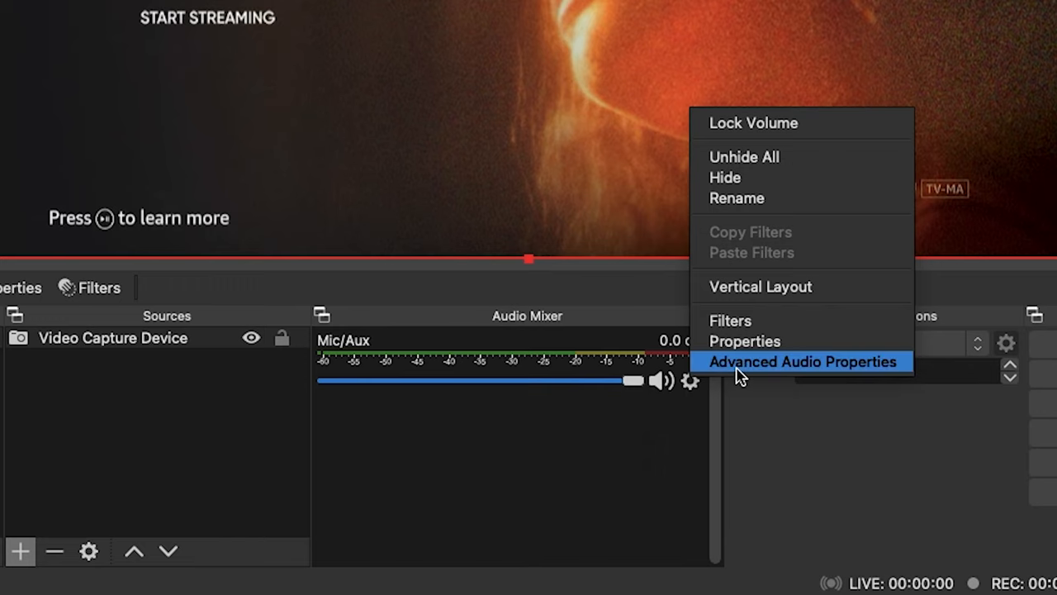
click(800, 361)
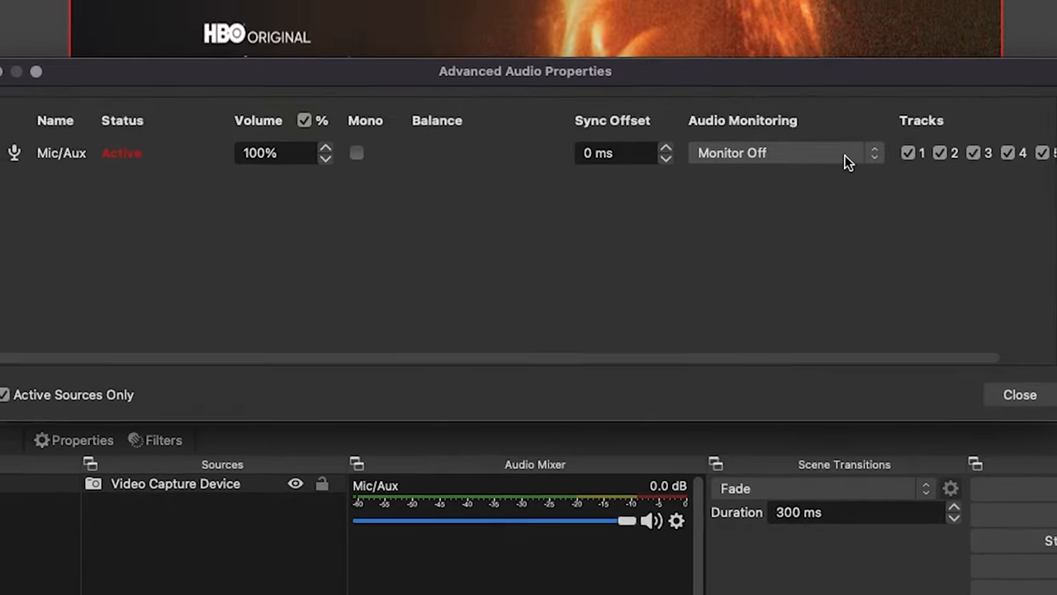
click(776, 153)
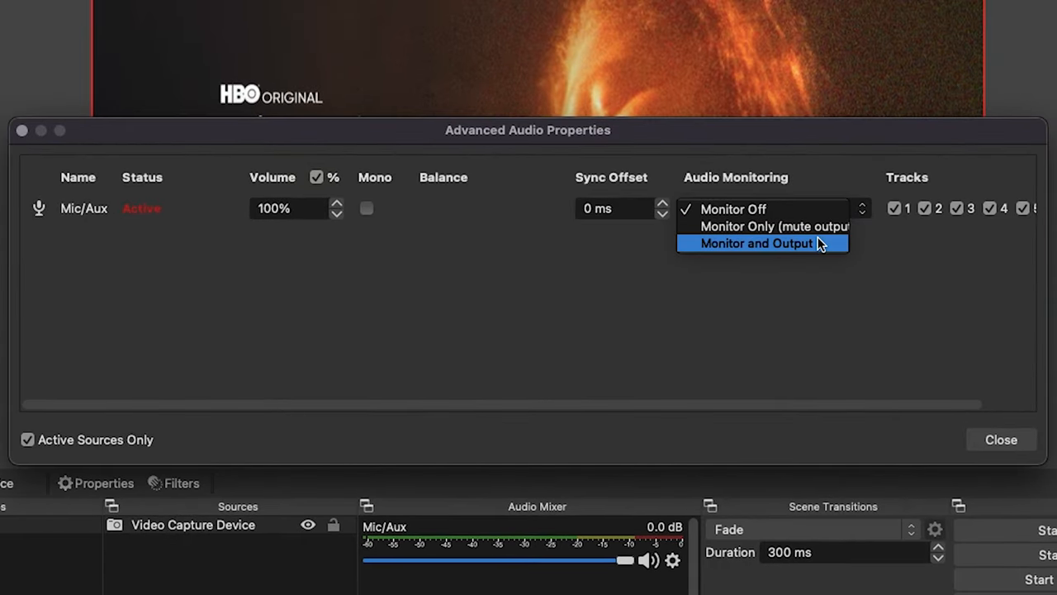
click(756, 243)
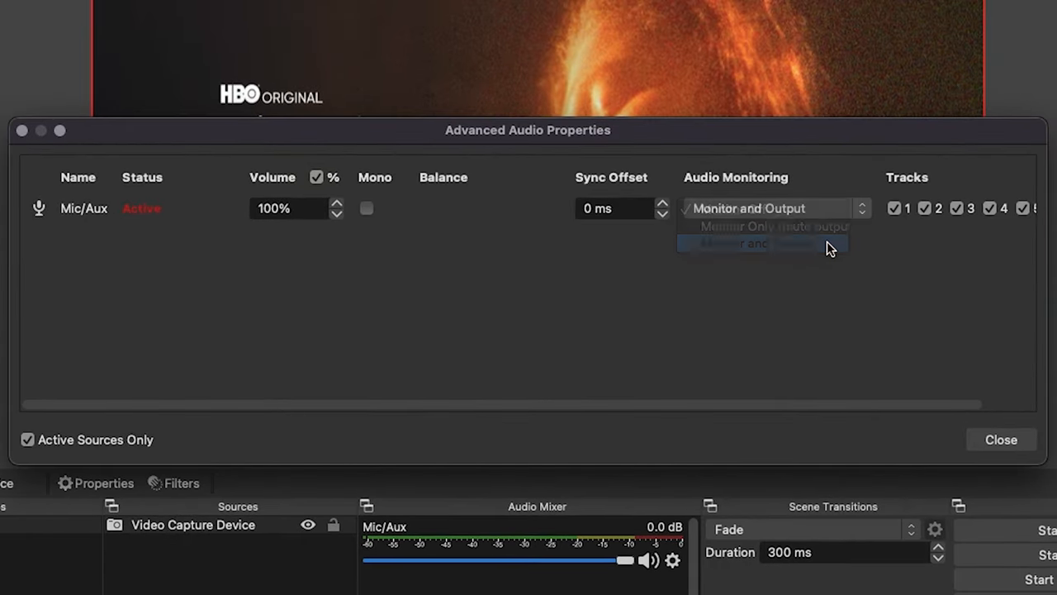
click(747, 243)
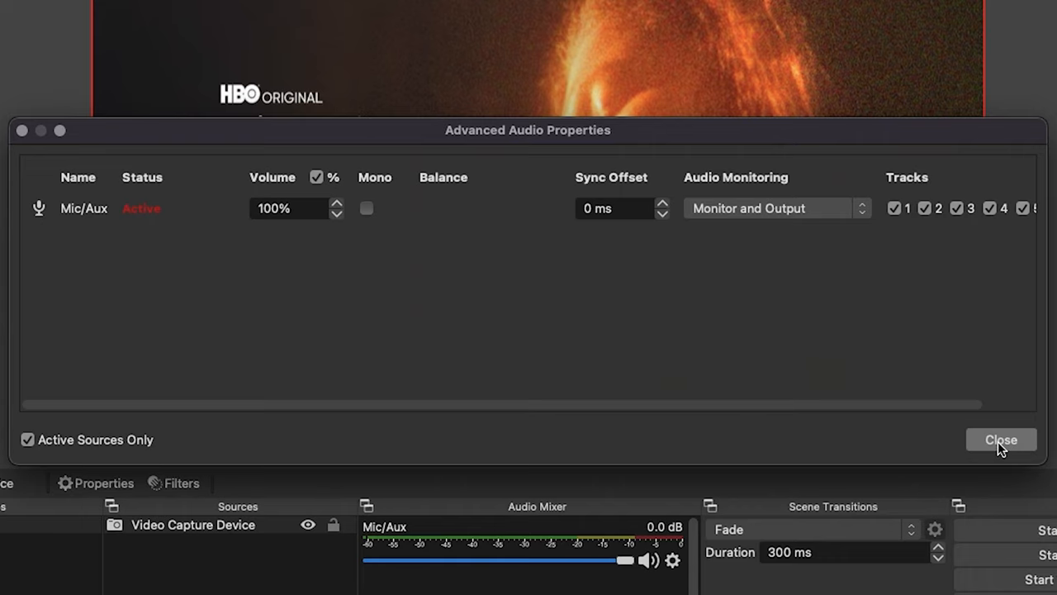
click(1000, 438)
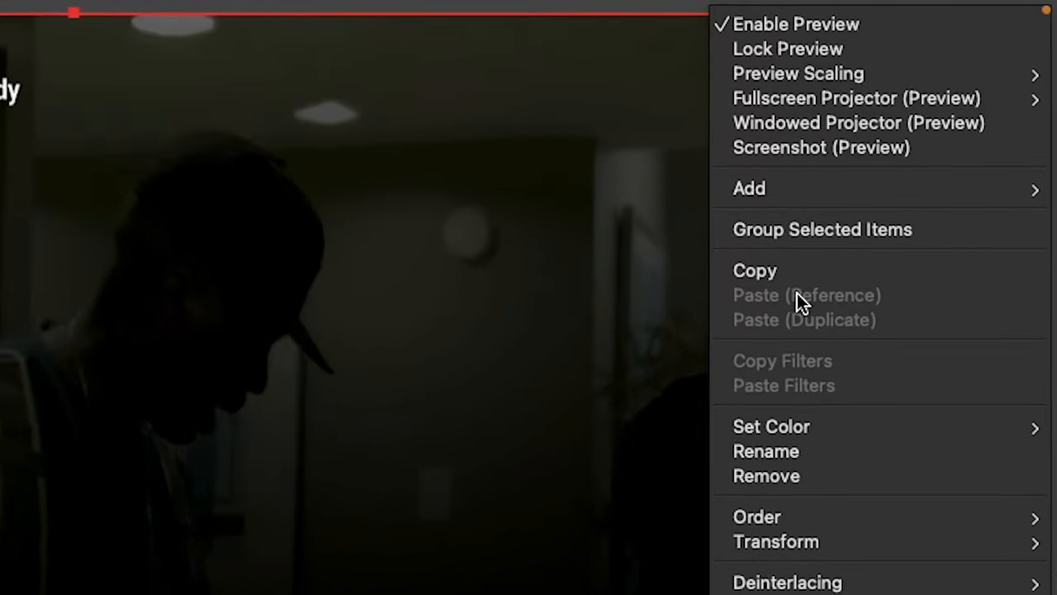
mouse_move(855, 97)
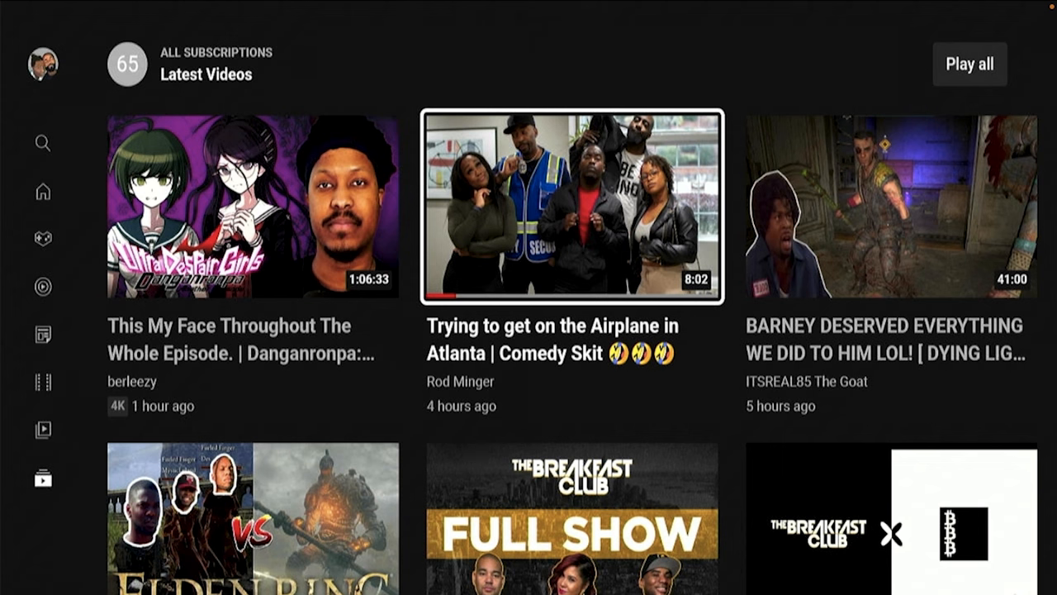
mouse_move(1030, 137)
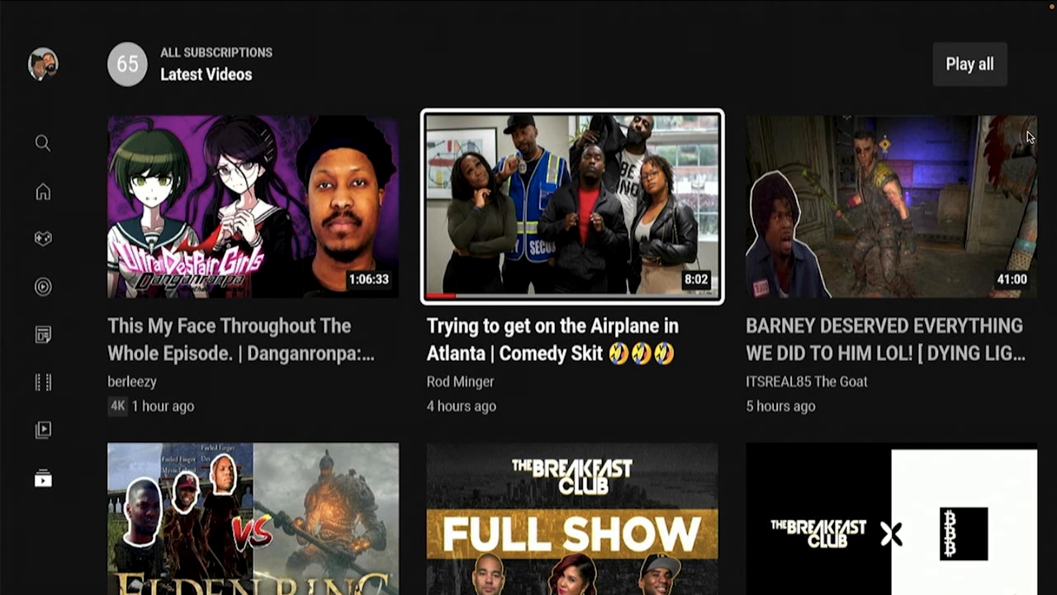
mouse_move(655, 201)
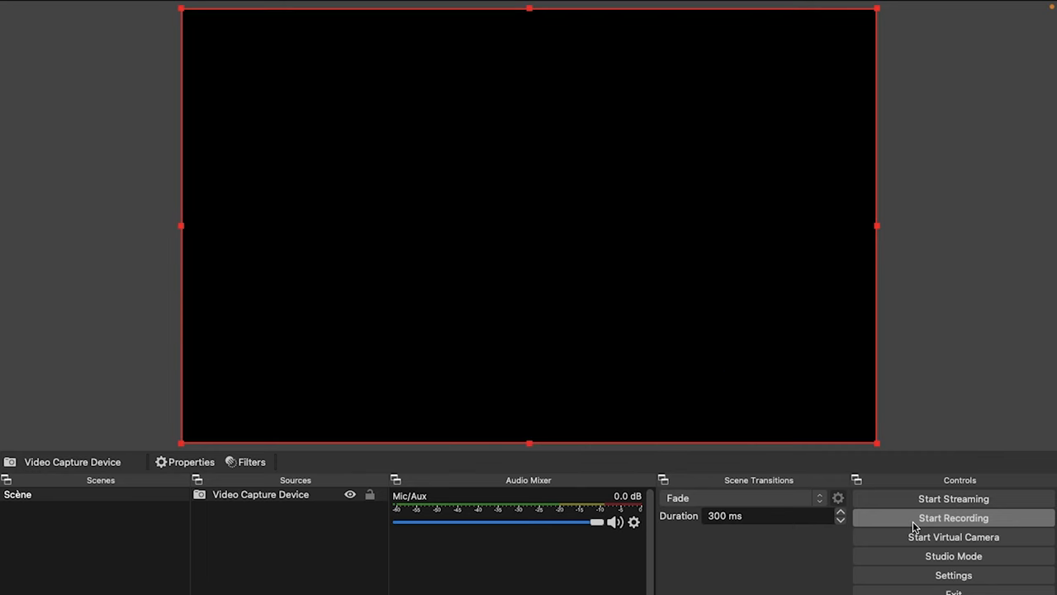
Step: Record a few seconds of the capture to an MP4 on the Desktop
click(953, 517)
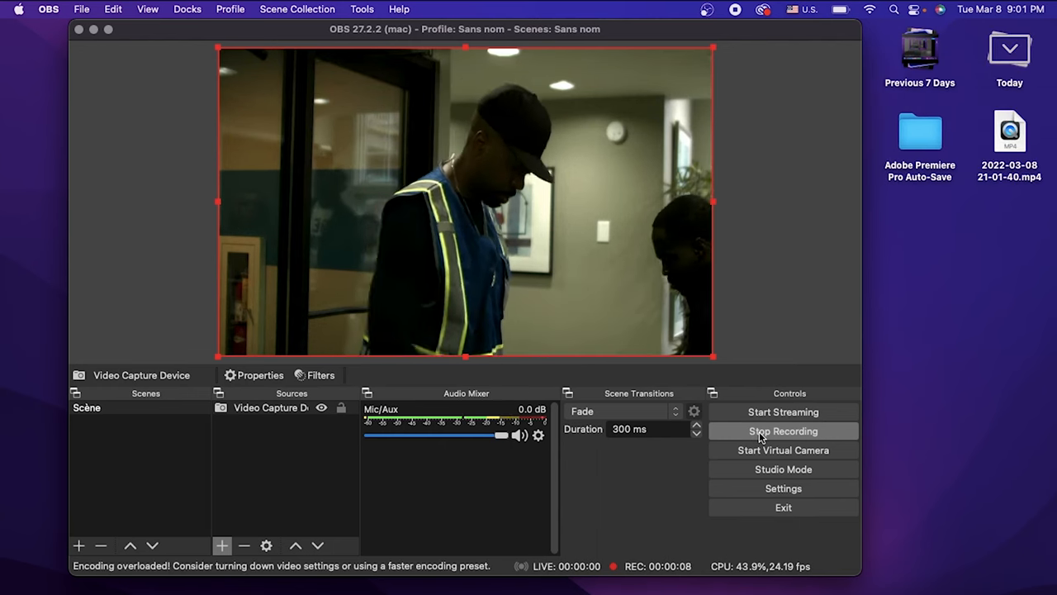
click(781, 430)
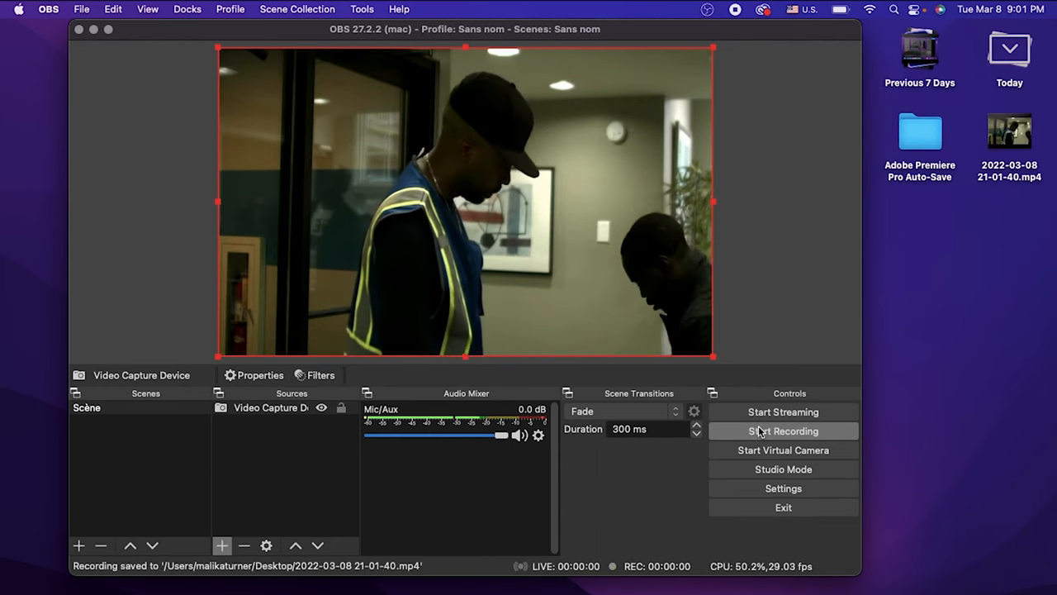